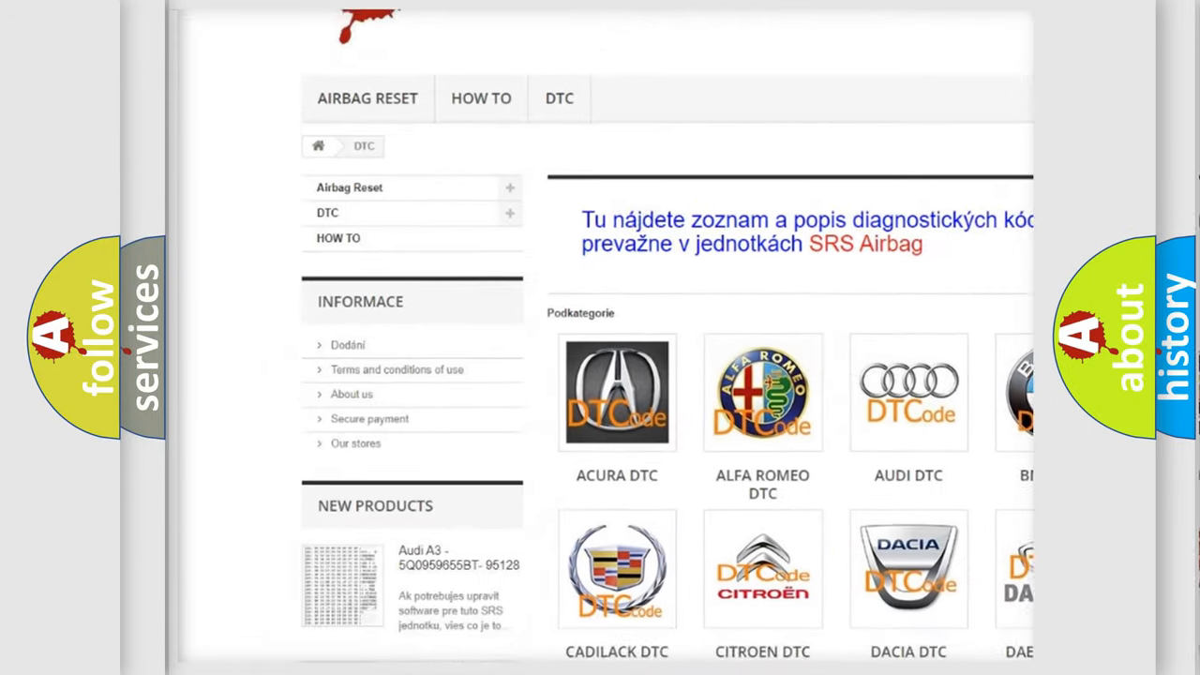
scroll(down, 3)
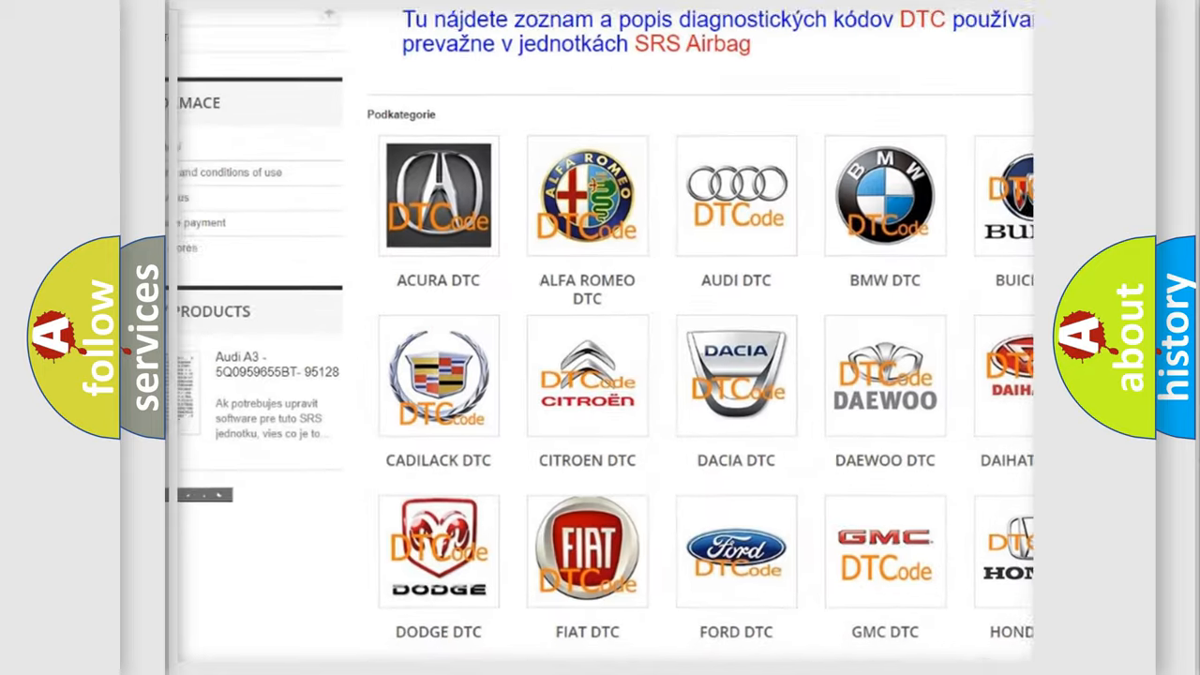
scroll(down, 3)
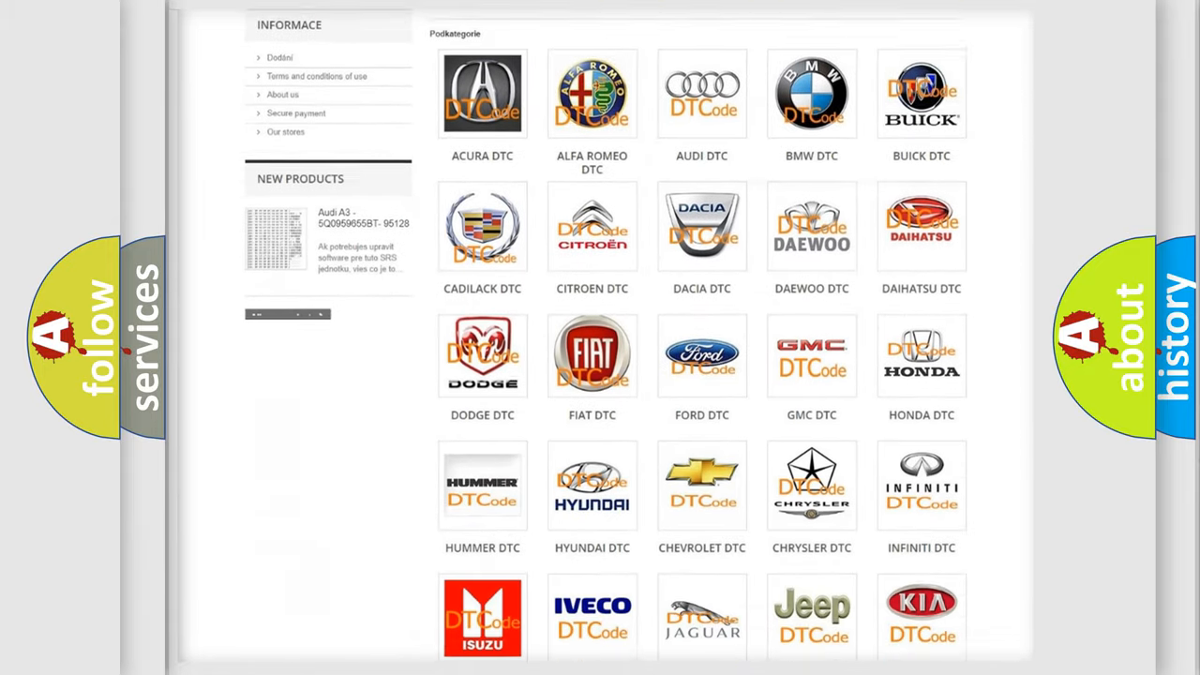
scroll(down, 3)
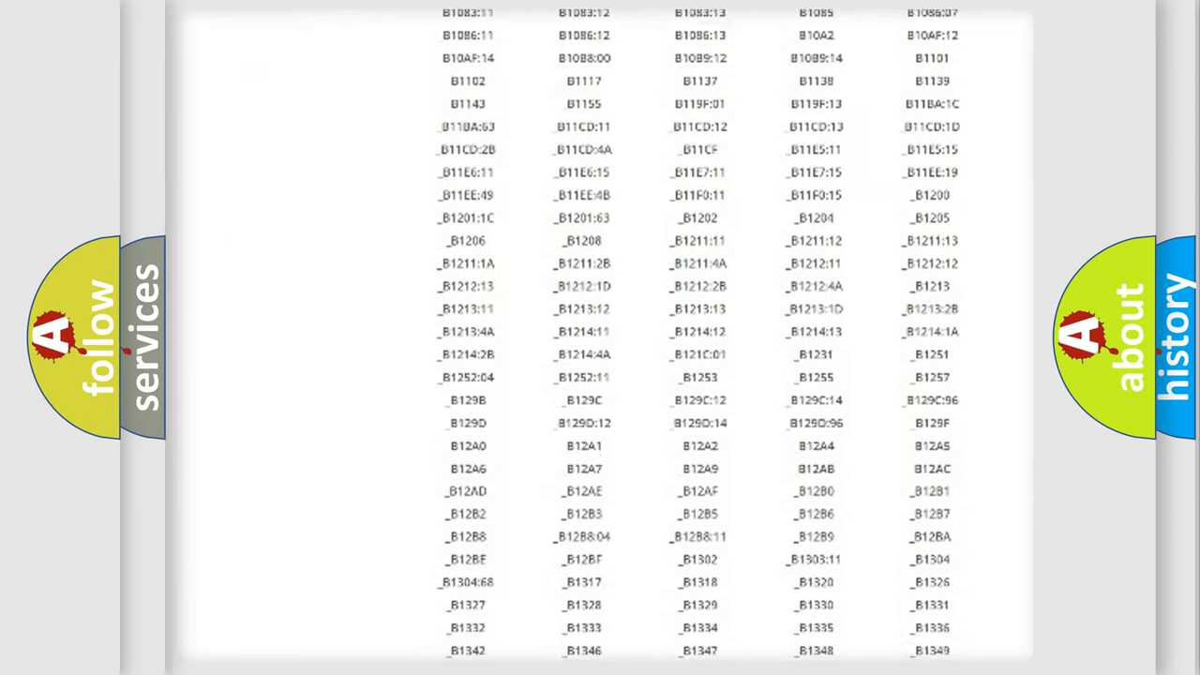
scroll(down, 3)
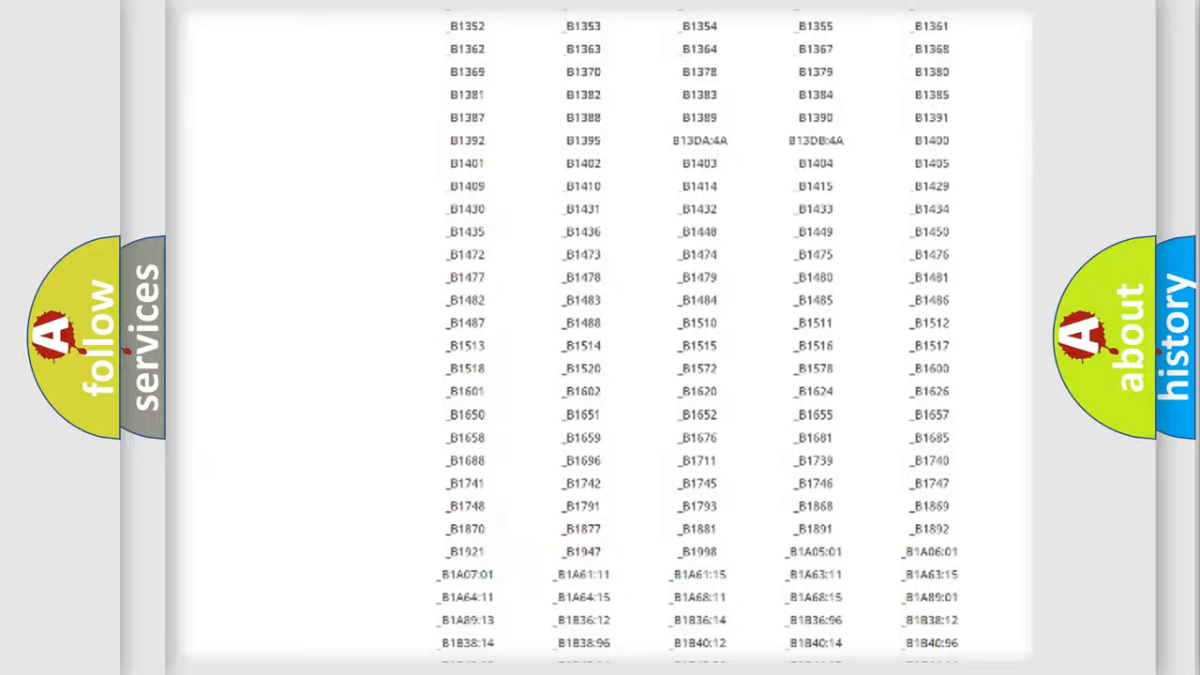